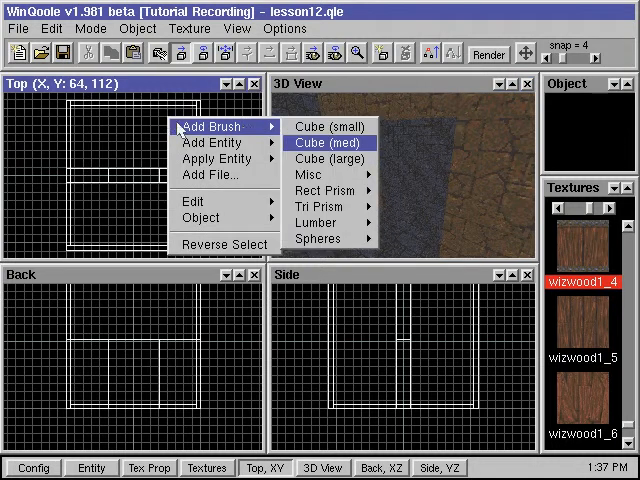
Add a medium cube brush from the Top view's Add Brush menu
left_click(321, 143)
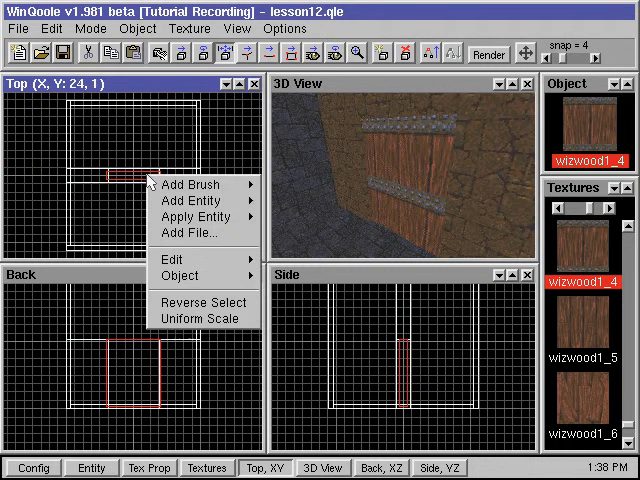
mouse_move(200, 216)
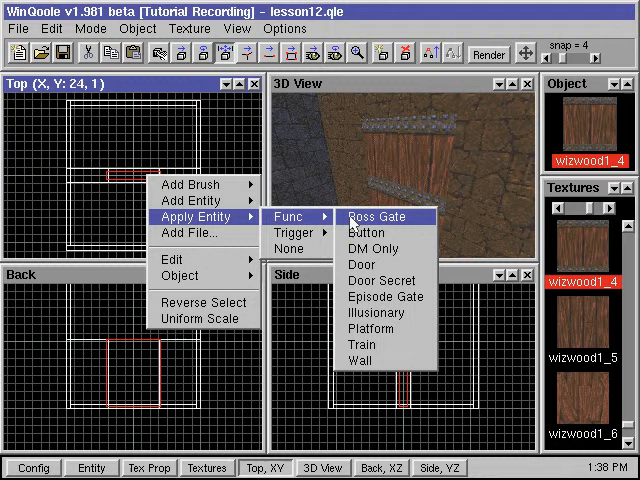
Apply the func_door entity to the wooden slab brush
left_click(362, 263)
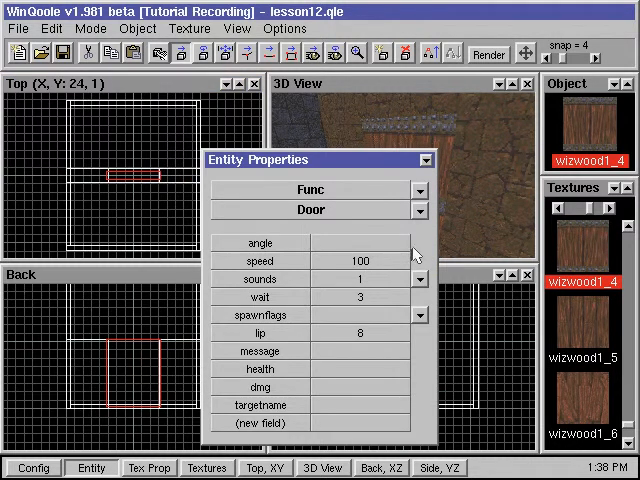
mouse_move(408, 250)
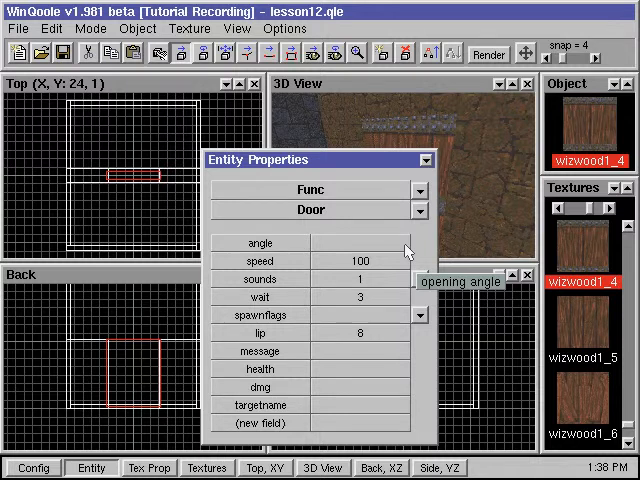
Set the func_door angle to 0 and select the speed field
left_click(345, 243)
type("0")
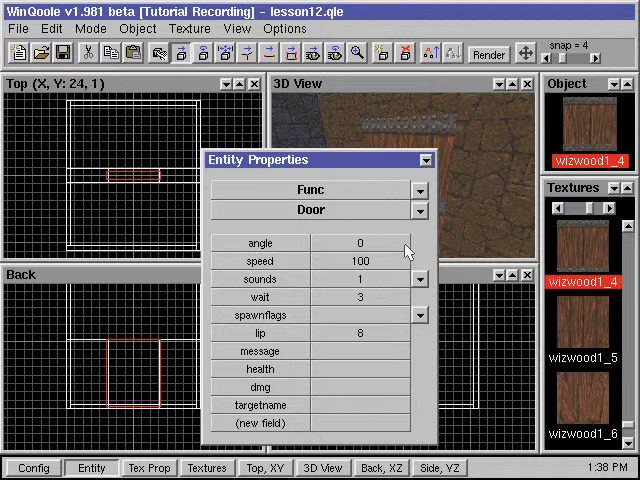
left_click(360, 261)
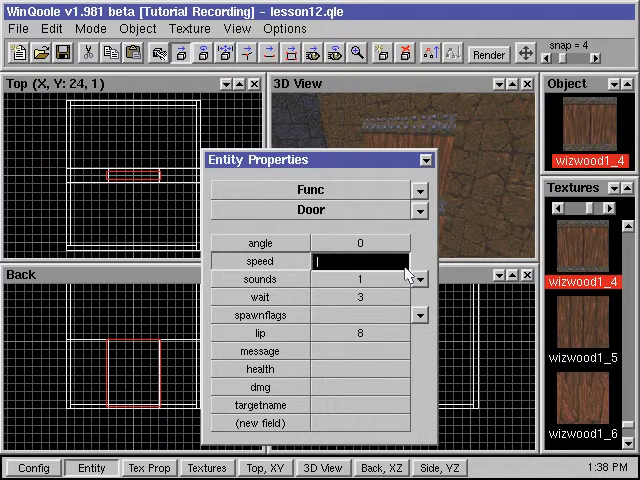
Enter speed 50 and choose the 'base' door sound
type("50")
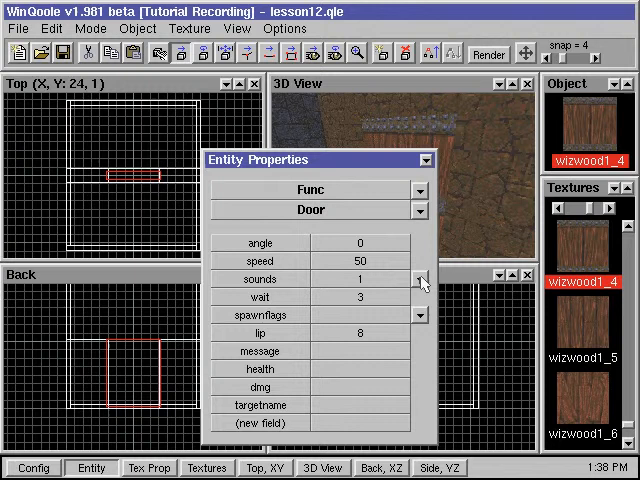
left_click(419, 279)
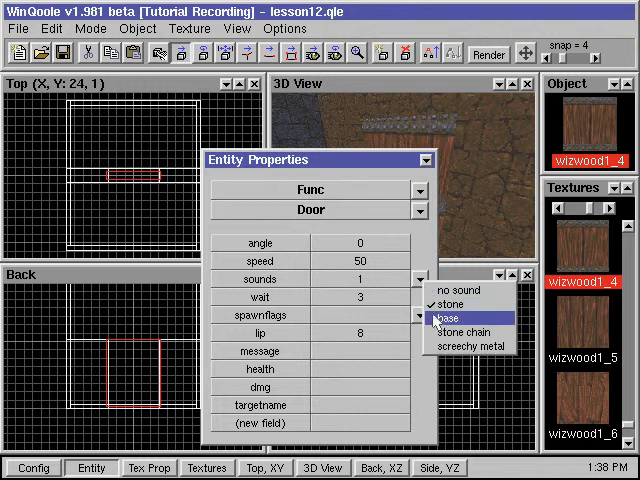
left_click(445, 317)
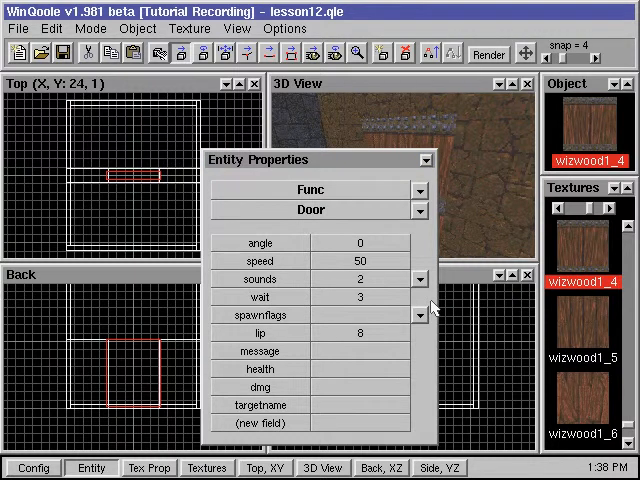
left_click(419, 314)
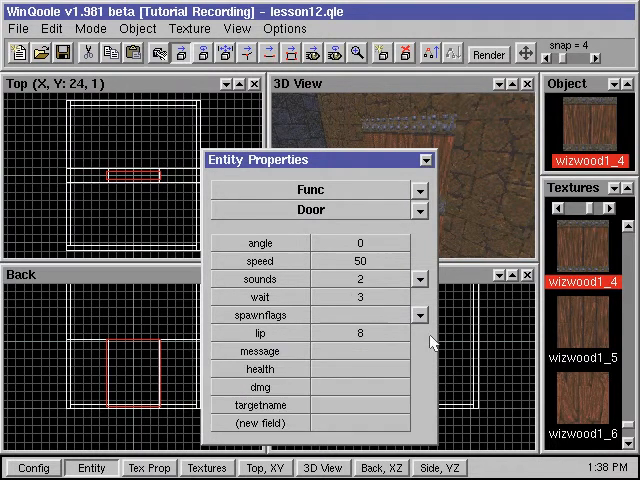
mouse_move(422, 338)
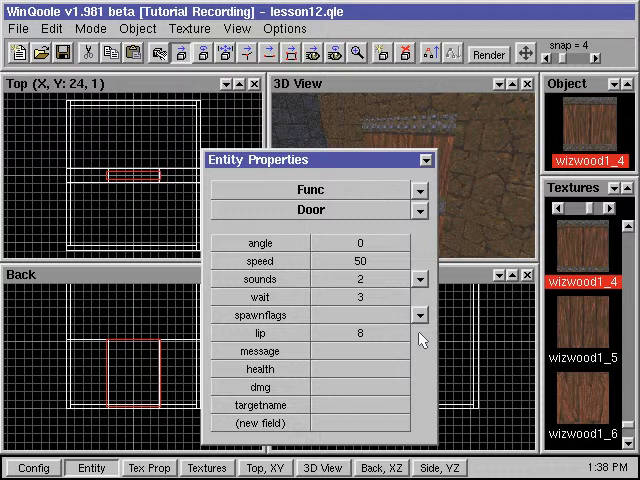
mouse_move(401, 396)
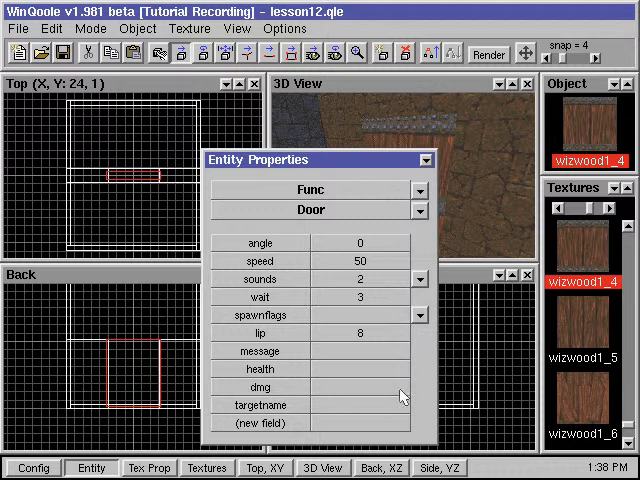
Enter 10 as the door's dmg value
type("10")
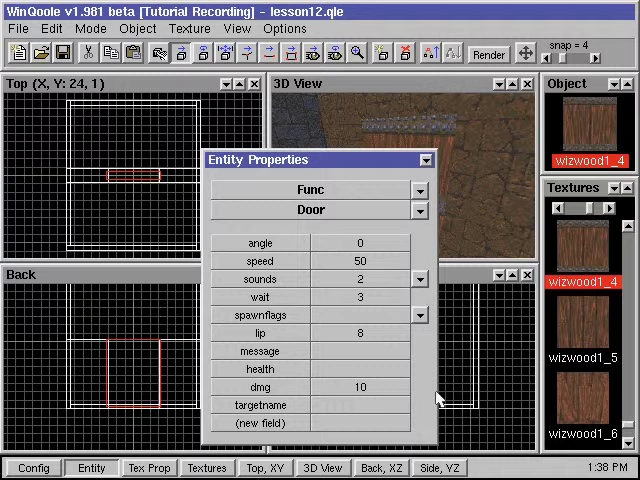
mouse_move(408, 418)
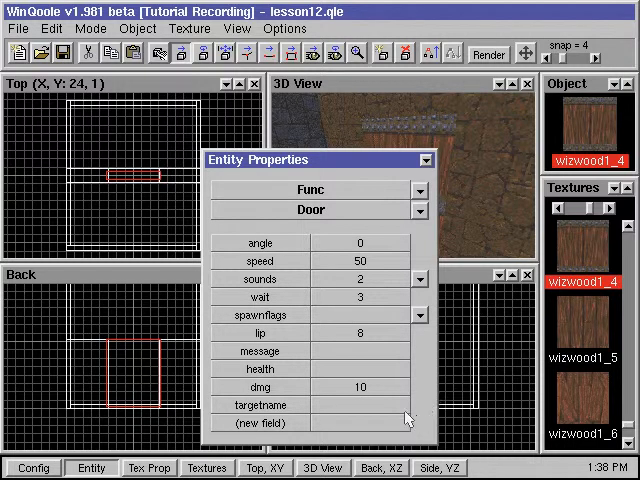
Enter targetname door1 and begin the message with 'open'
type("door1")
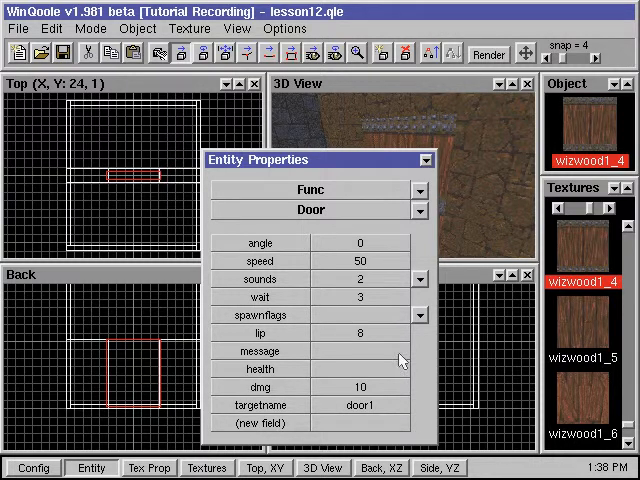
type("open")
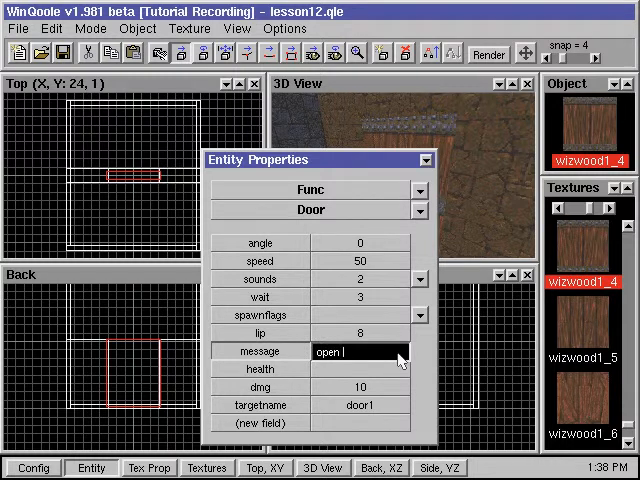